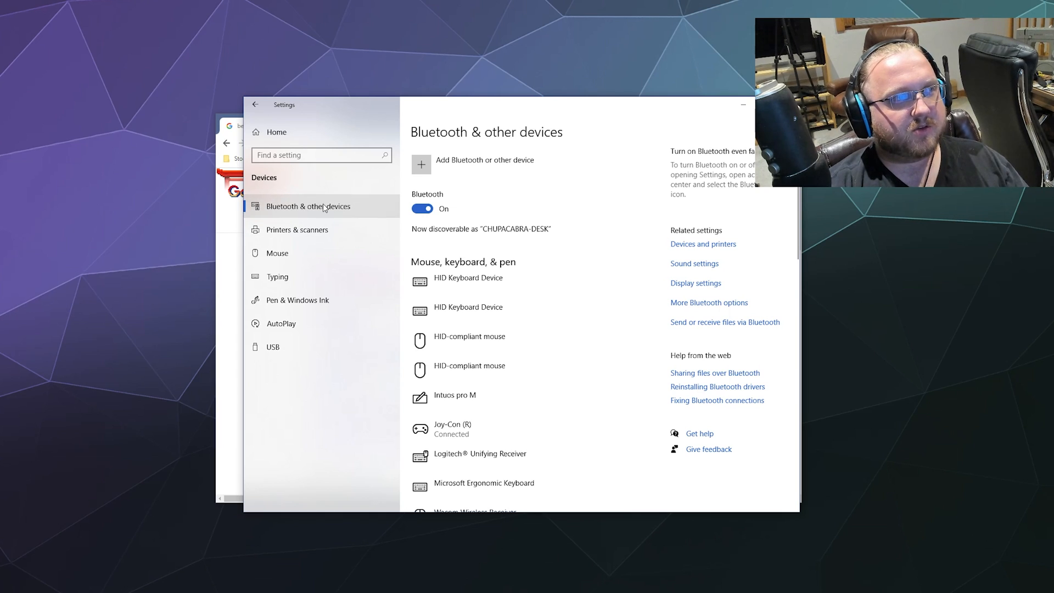
Scroll the Bluetooth & other devices page to reach the add-device option.
{"action": "scroll", "scroll_direction": "down", "scroll_amount": 3}
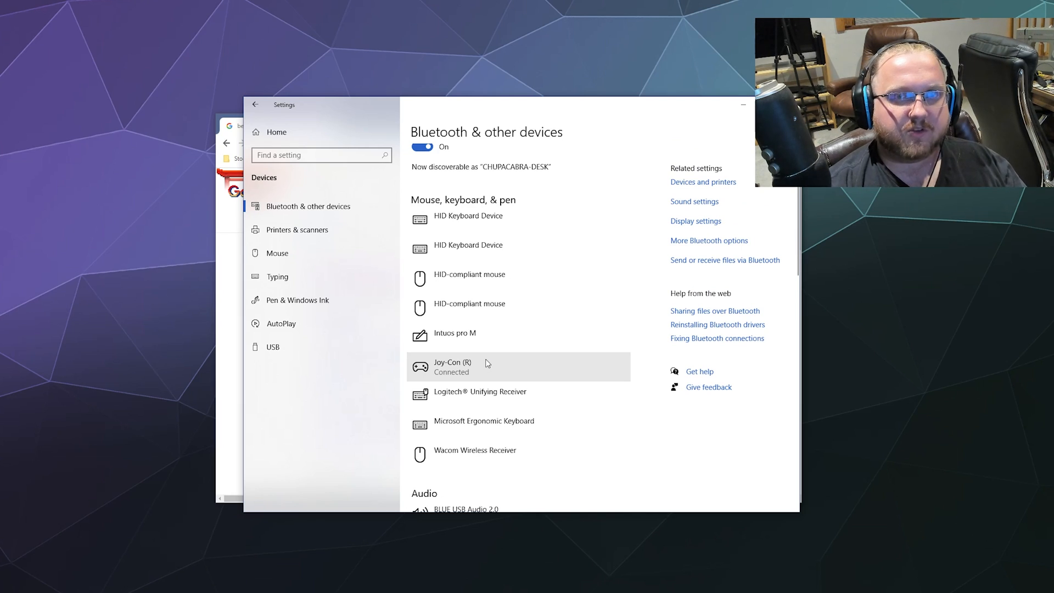
{"action": "mouse_move", "coordinate": [501, 367]}
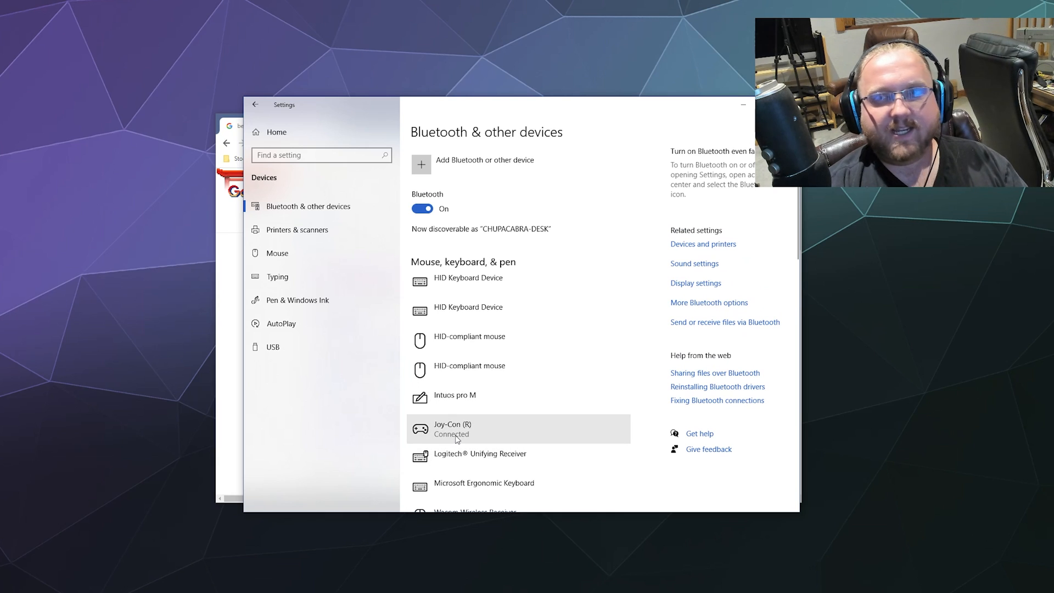
{"action": "mouse_move", "coordinate": [454, 429]}
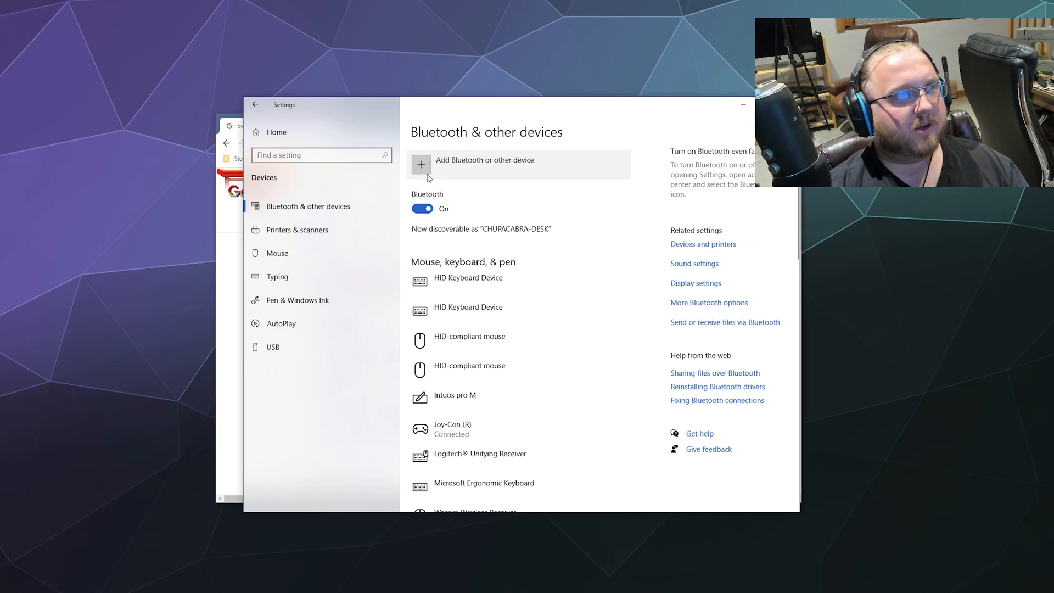
{"action": "mouse_move", "coordinate": [456, 138]}
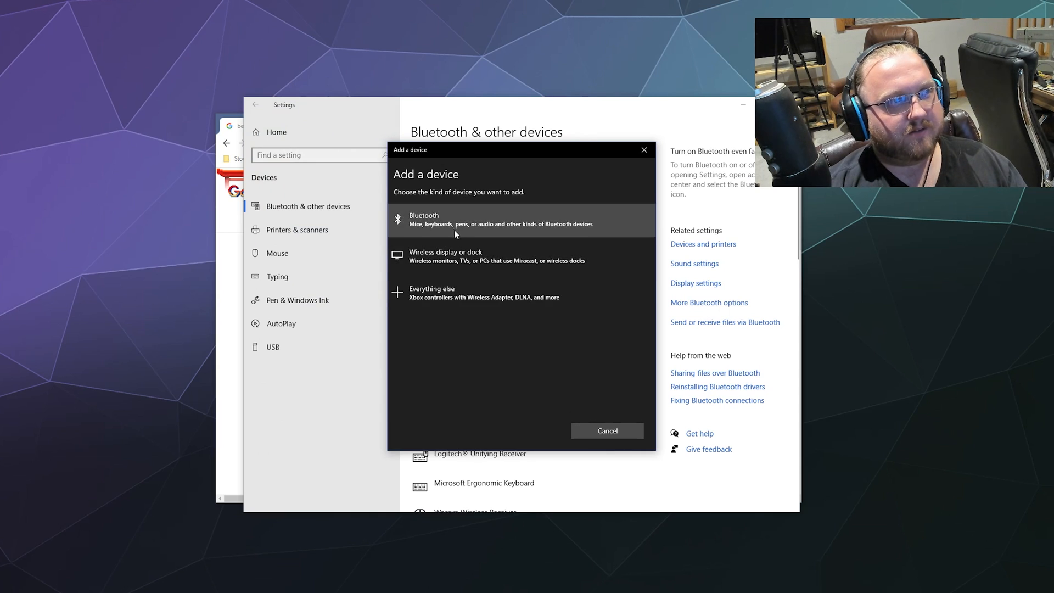
Pair the Joy-Con (L) as a Bluetooth device and finish with Done.
{"action": "left_click", "coordinate": [498, 219]}
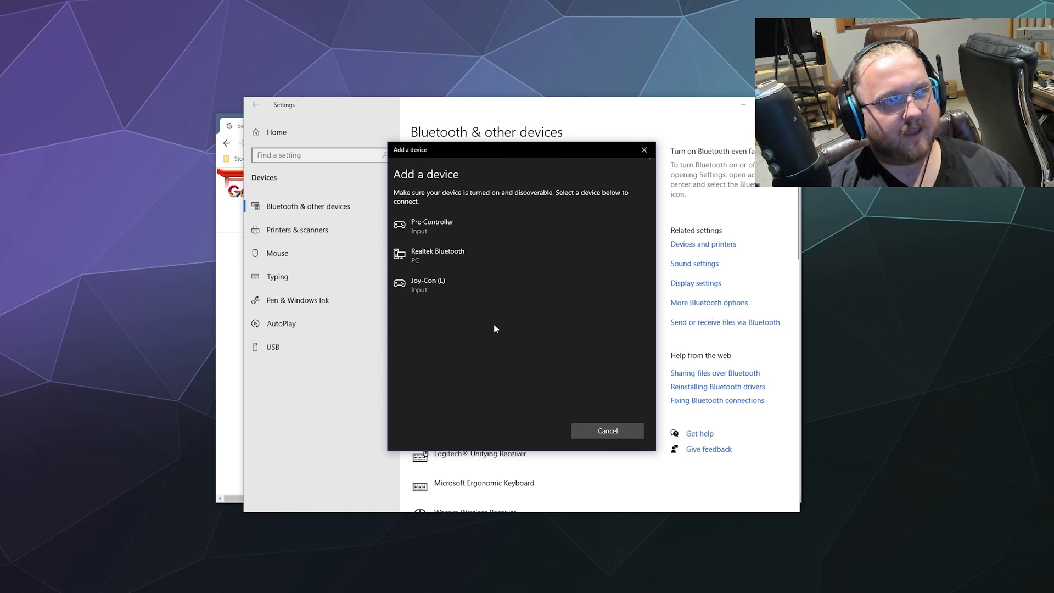
{"action": "left_click", "coordinate": [433, 226]}
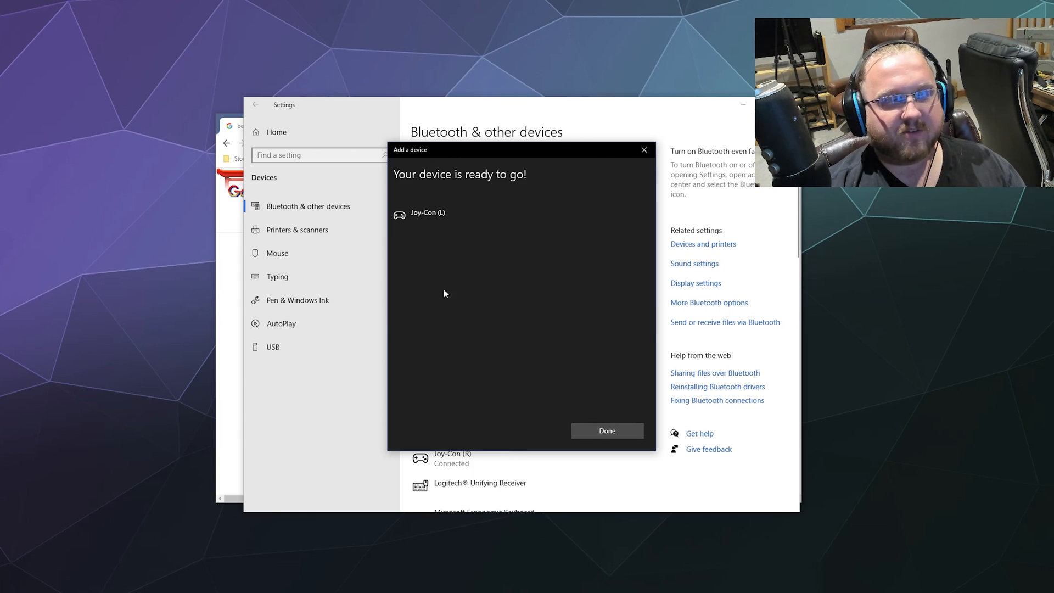
{"action": "left_click", "coordinate": [606, 430]}
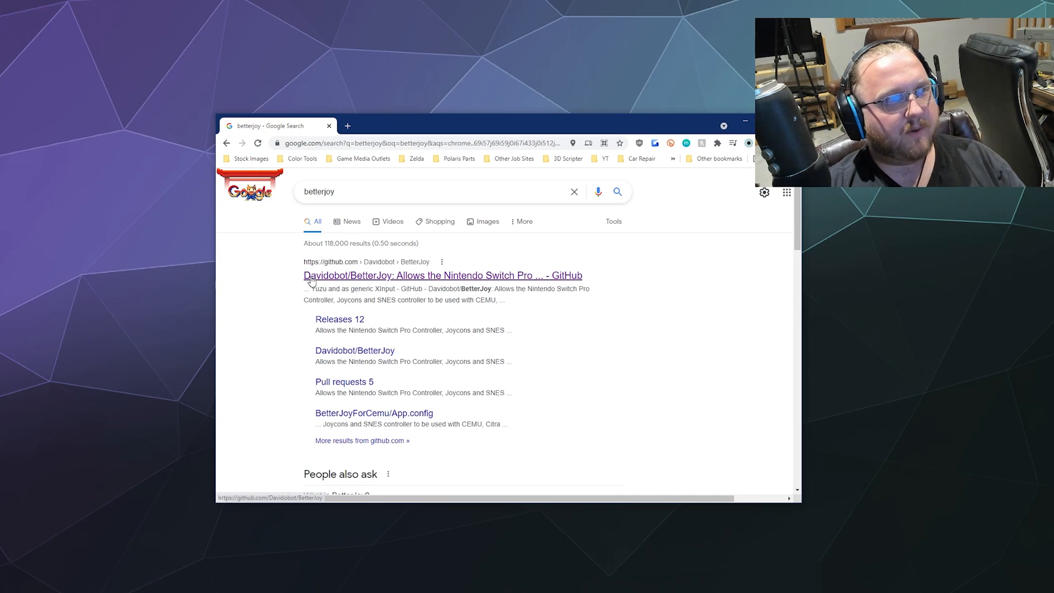
{"action": "mouse_move", "coordinate": [356, 285]}
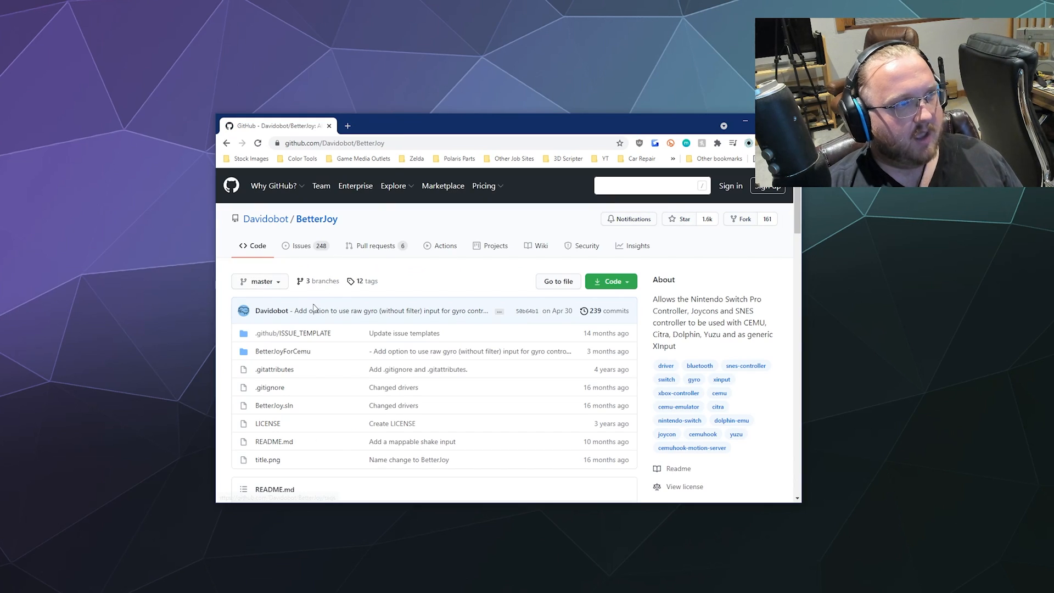
Reach the README's Downloads section and go to the Davidobot/BetterJoy releases page.
{"action": "scroll", "scroll_direction": "down", "scroll_amount": 3}
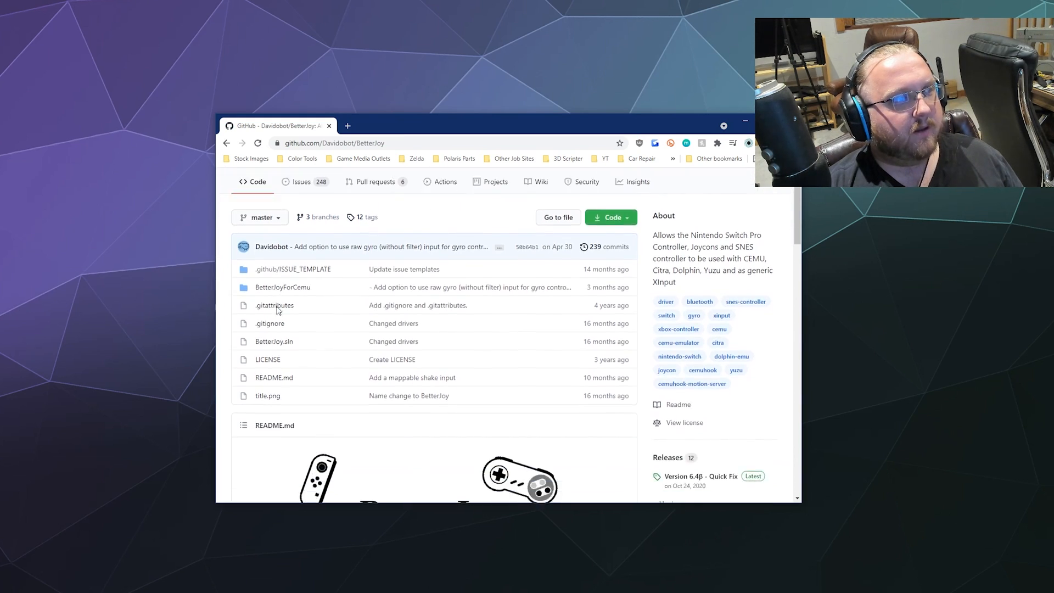
{"action": "scroll", "scroll_direction": "down", "scroll_amount": 3}
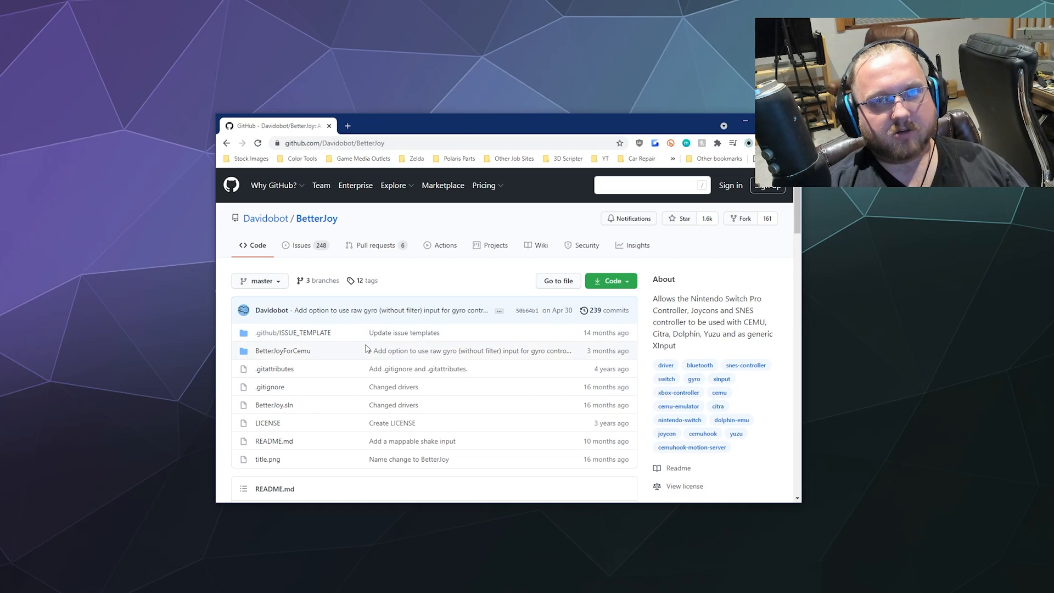
{"action": "scroll", "scroll_direction": "down", "scroll_amount": 3}
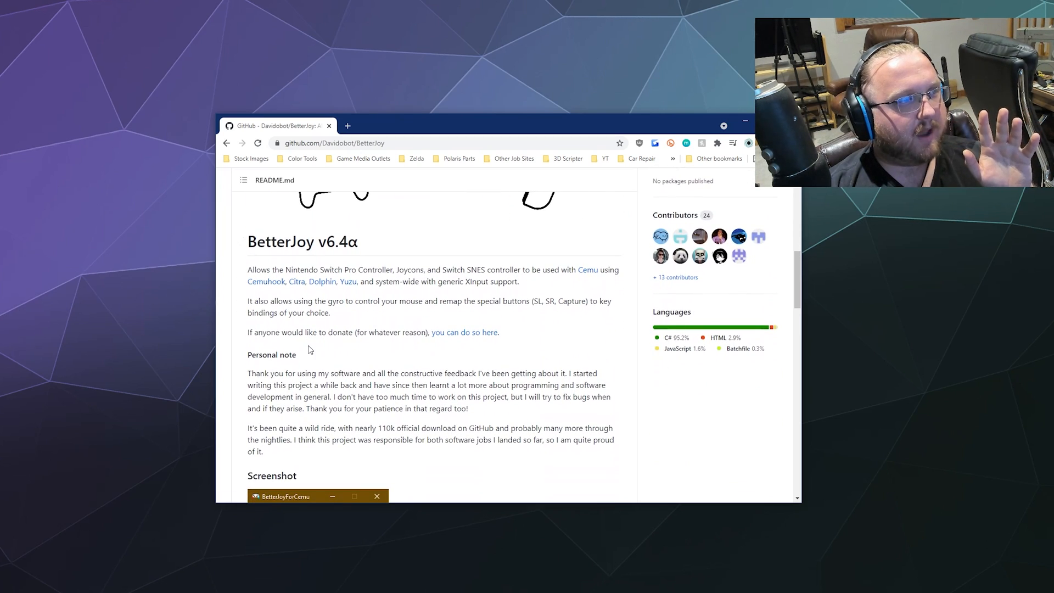
{"action": "scroll", "scroll_direction": "down", "scroll_amount": 3}
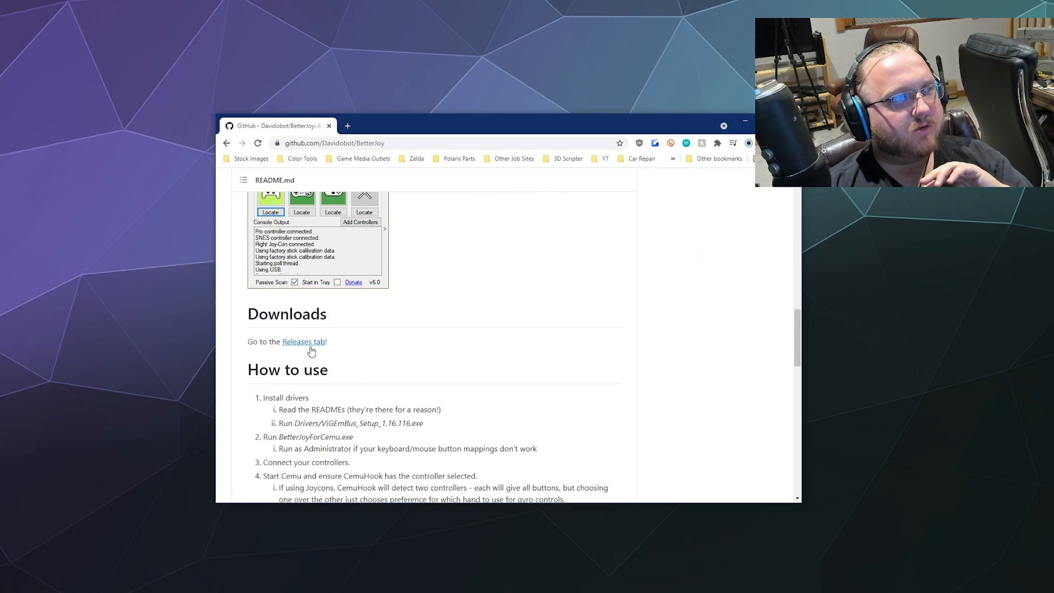
{"action": "left_click", "coordinate": [303, 342]}
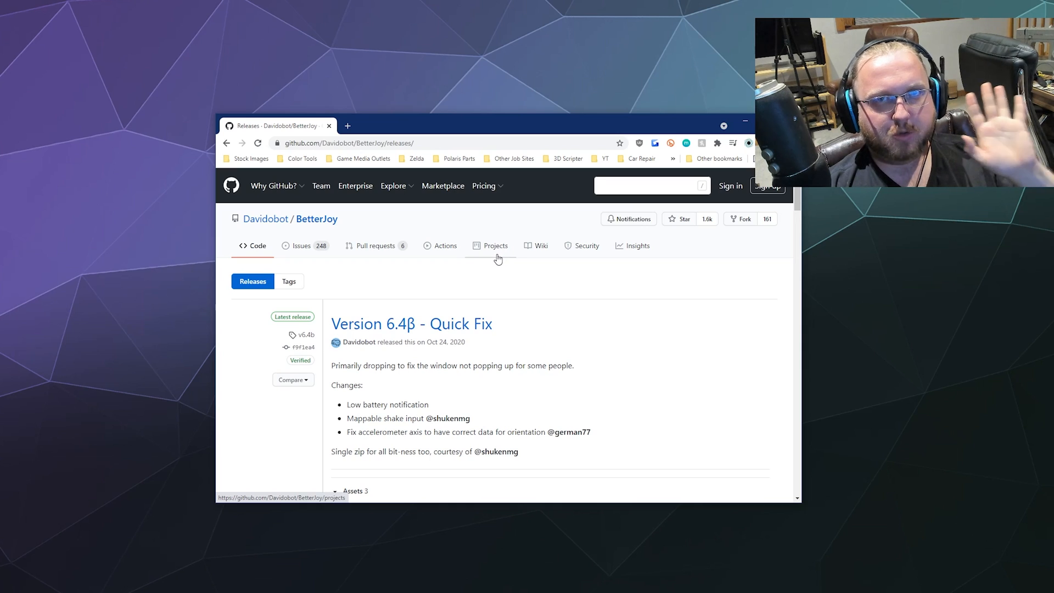
Start downloading BetterJoy_v6.4b.zip from the Version 6.4β release assets.
{"action": "scroll", "scroll_direction": "down", "scroll_amount": 3}
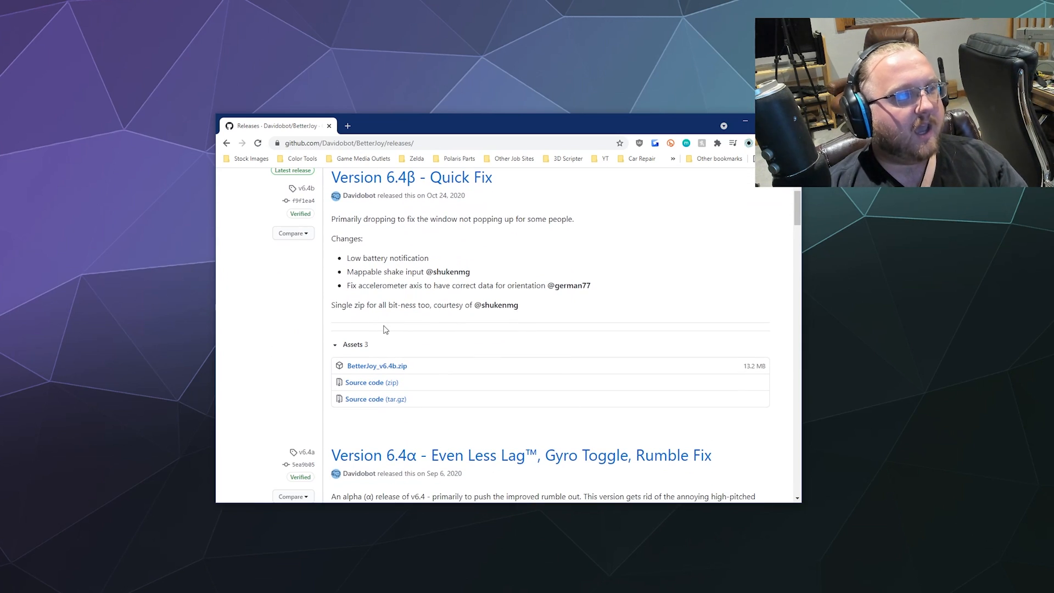
{"action": "mouse_move", "coordinate": [377, 366]}
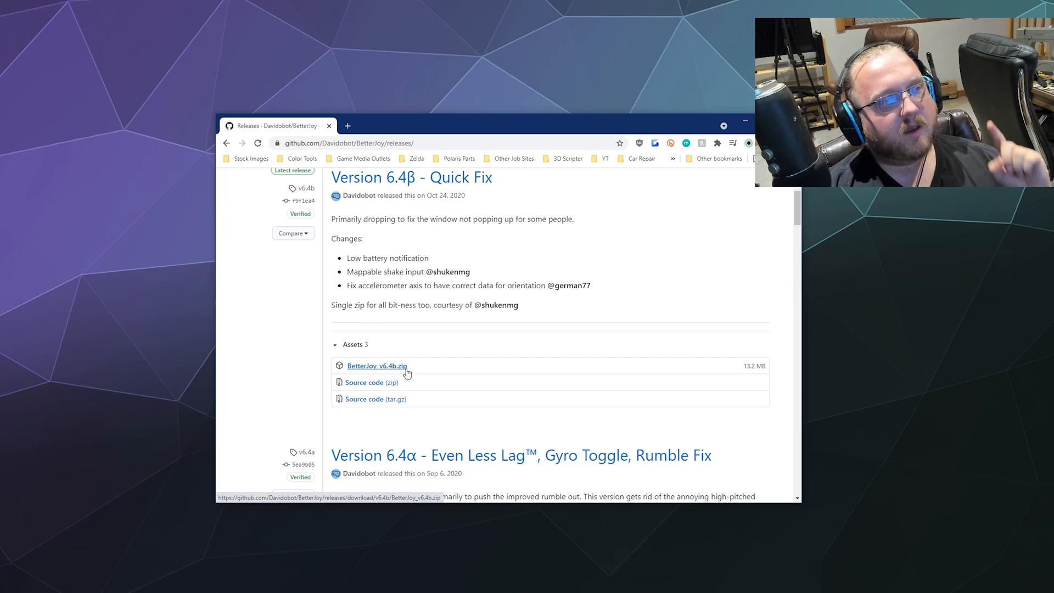
{"action": "mouse_move", "coordinate": [514, 183]}
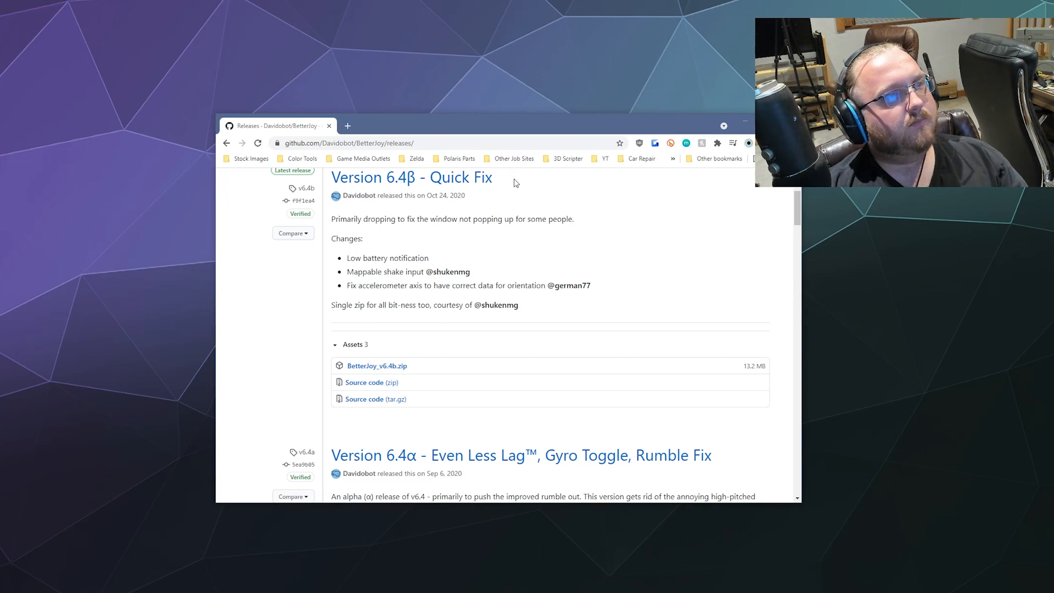
{"action": "left_click", "coordinate": [376, 366]}
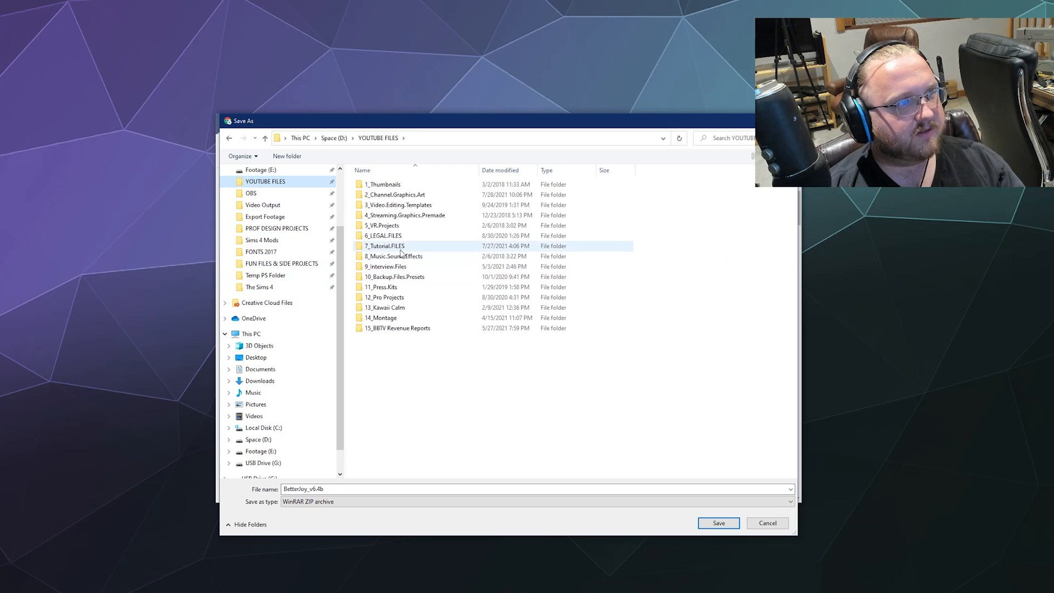
Save the zip into 7_Tutorial.FILES\BetterJoy, replacing the existing copy, and reveal the download.
{"action": "double_click", "coordinate": [384, 245]}
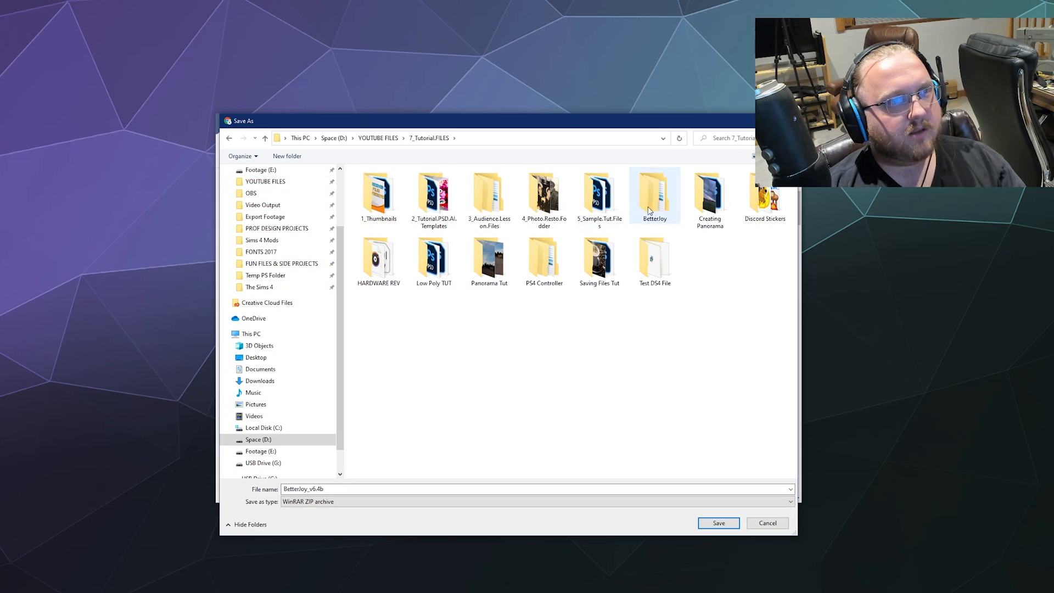
{"action": "double_click", "coordinate": [653, 191]}
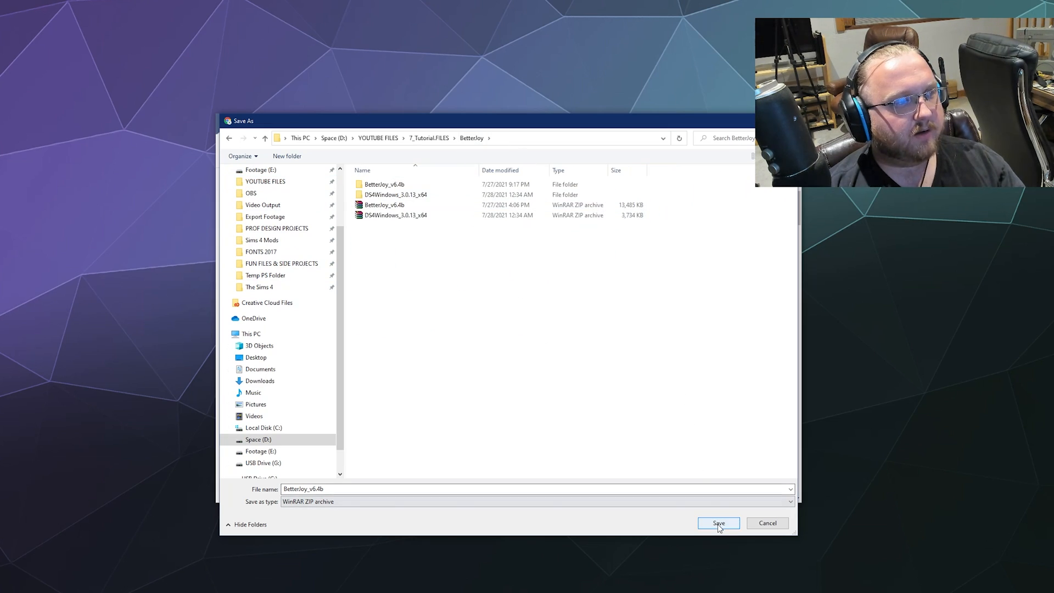
{"action": "left_click", "coordinate": [717, 523]}
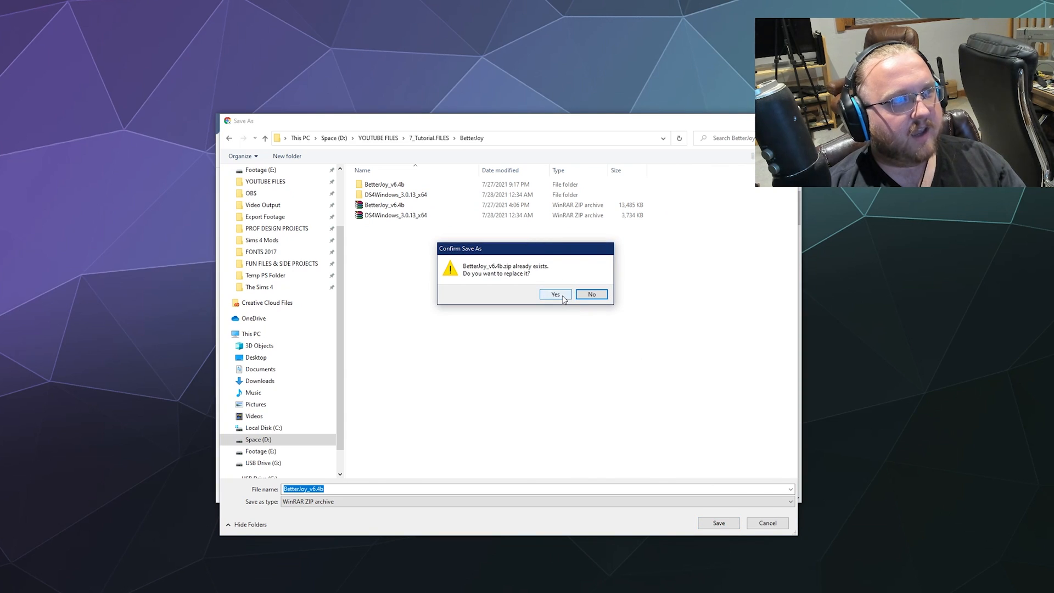
{"action": "left_click", "coordinate": [554, 294]}
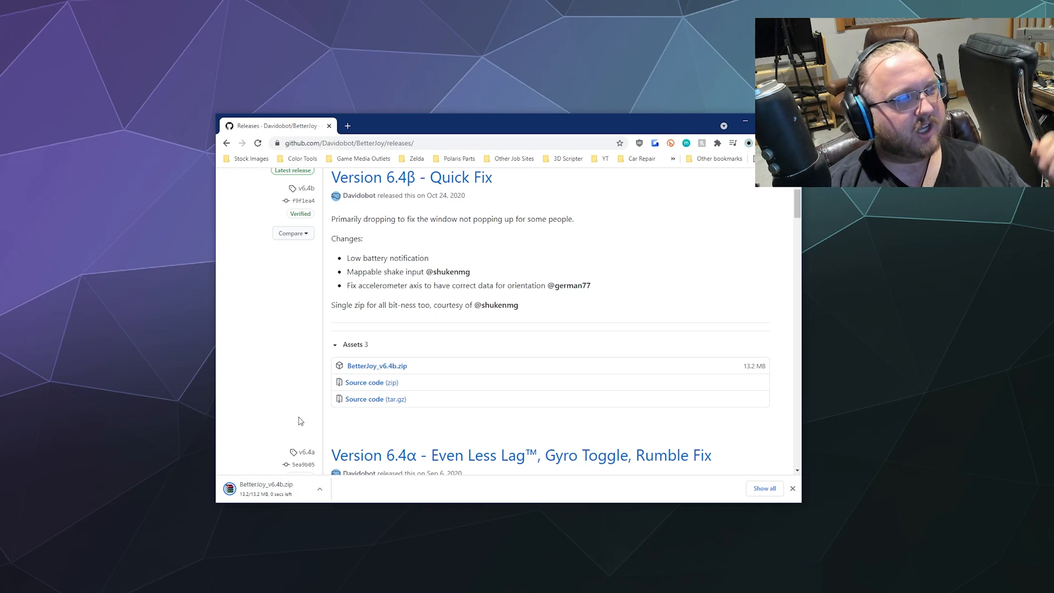
{"action": "left_click", "coordinate": [319, 488]}
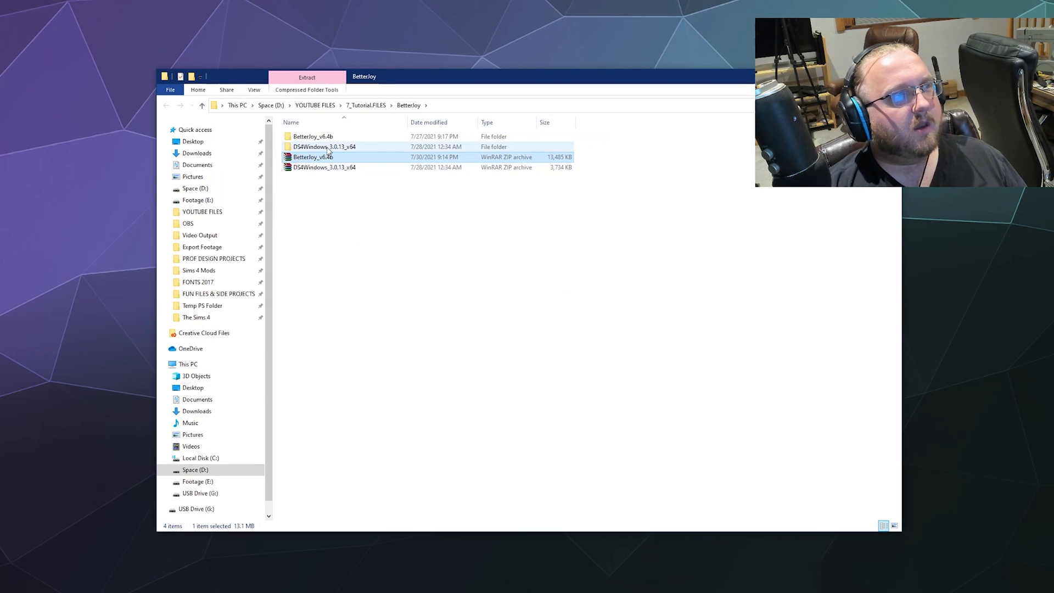
Replace the old BetterJoy_v6.4b folder with a fresh 7-Zip extraction and enter it.
{"action": "left_click", "coordinate": [313, 136]}
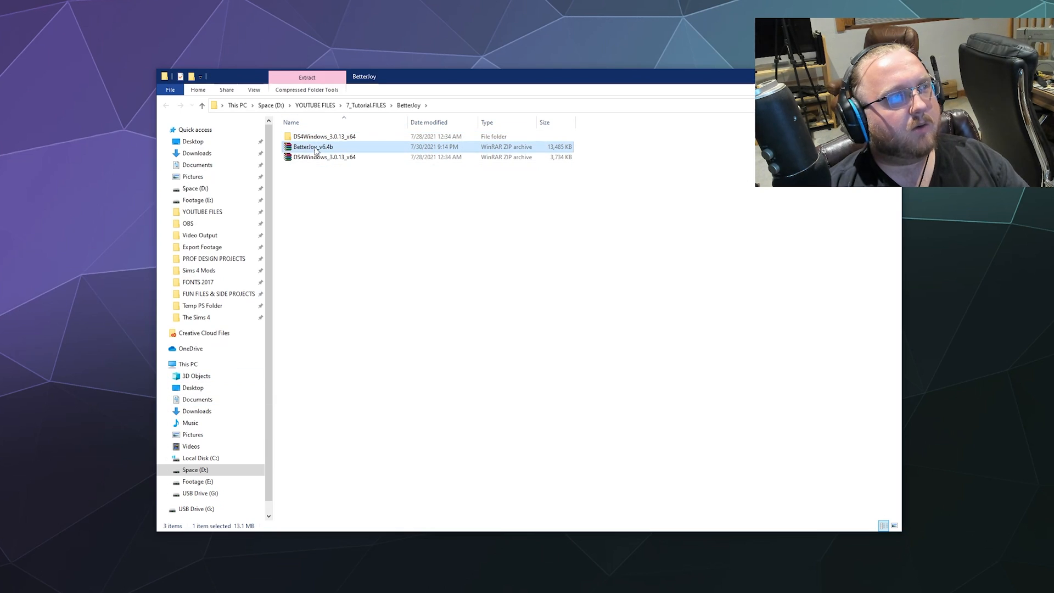
{"action": "right_click", "coordinate": [311, 146]}
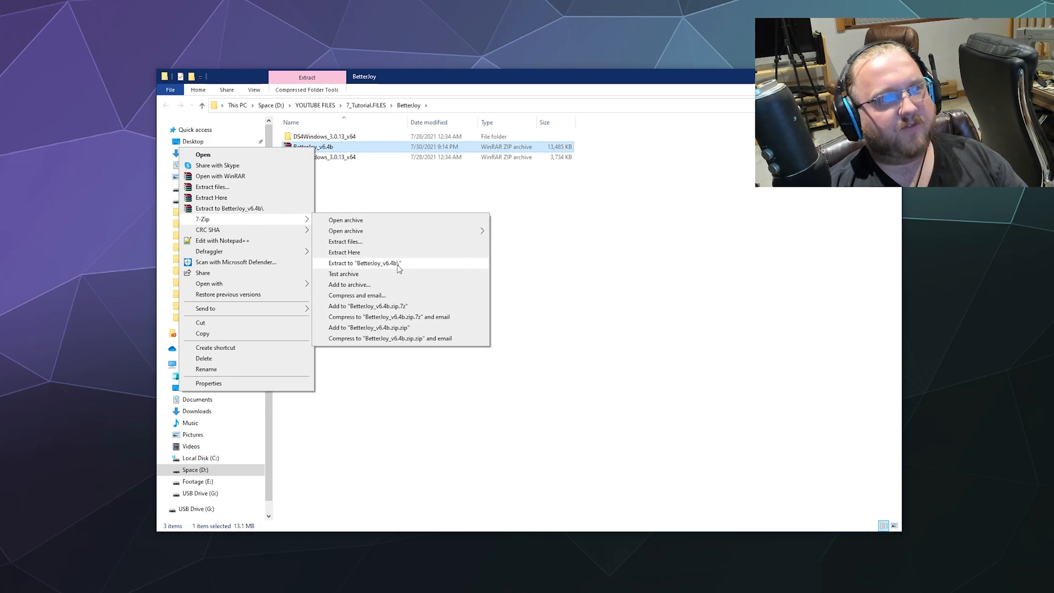
{"action": "left_click", "coordinate": [365, 263]}
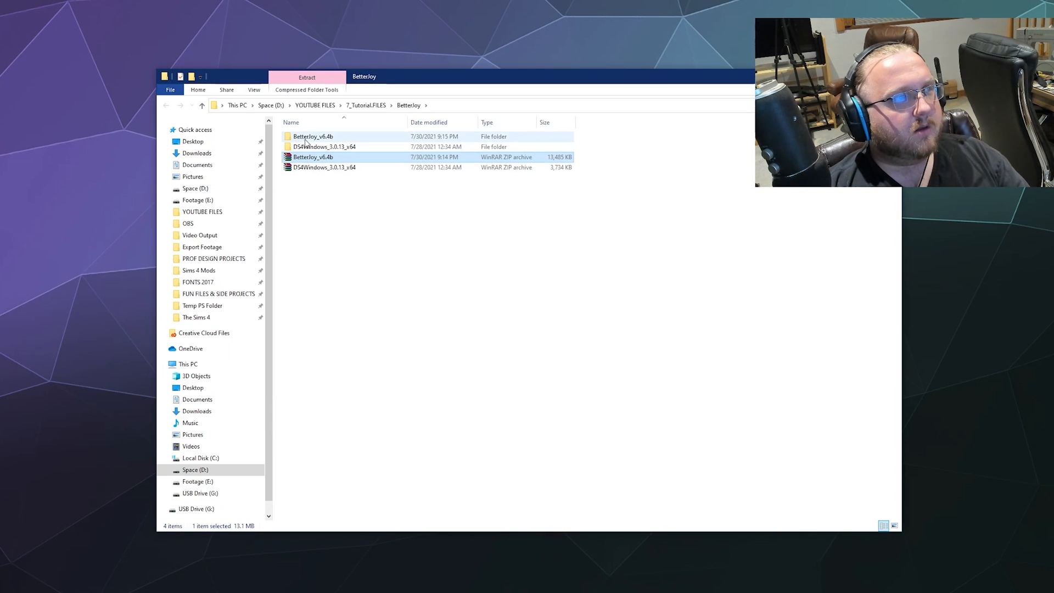
{"action": "double_click", "coordinate": [313, 136]}
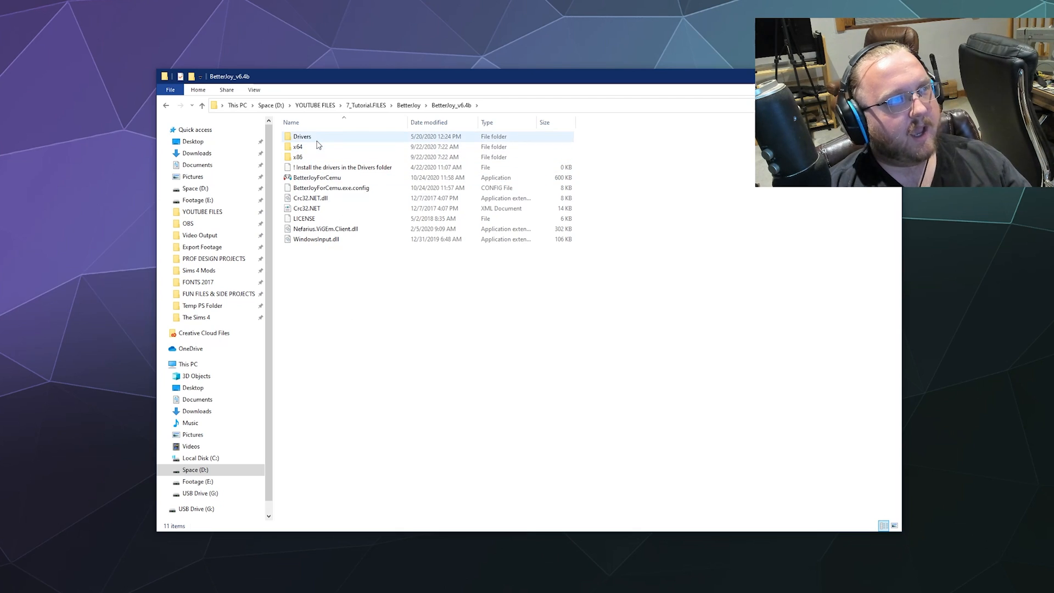
{"action": "double_click", "coordinate": [301, 136]}
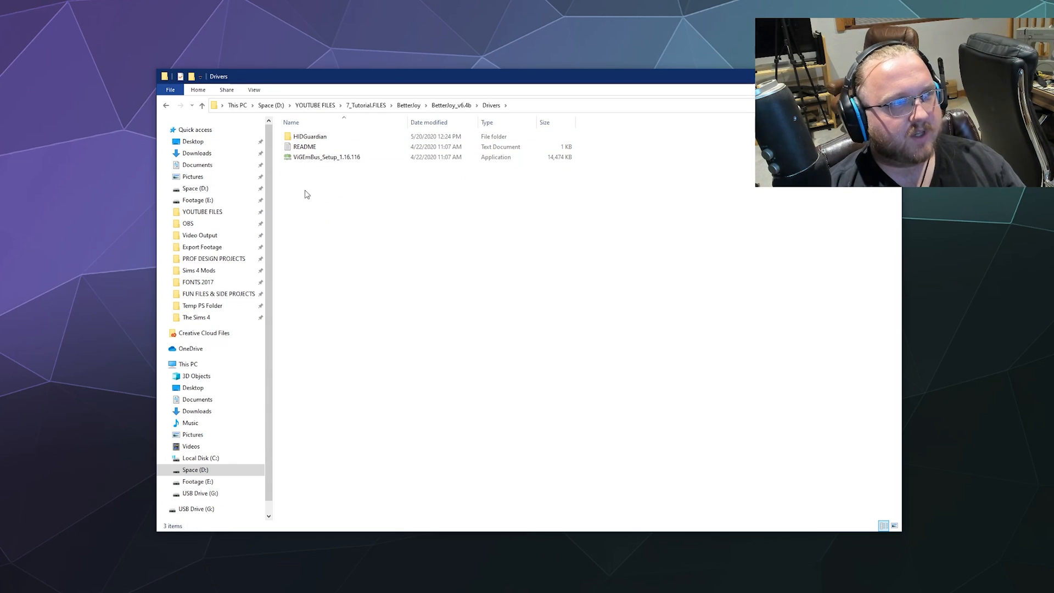
{"action": "mouse_move", "coordinate": [325, 157]}
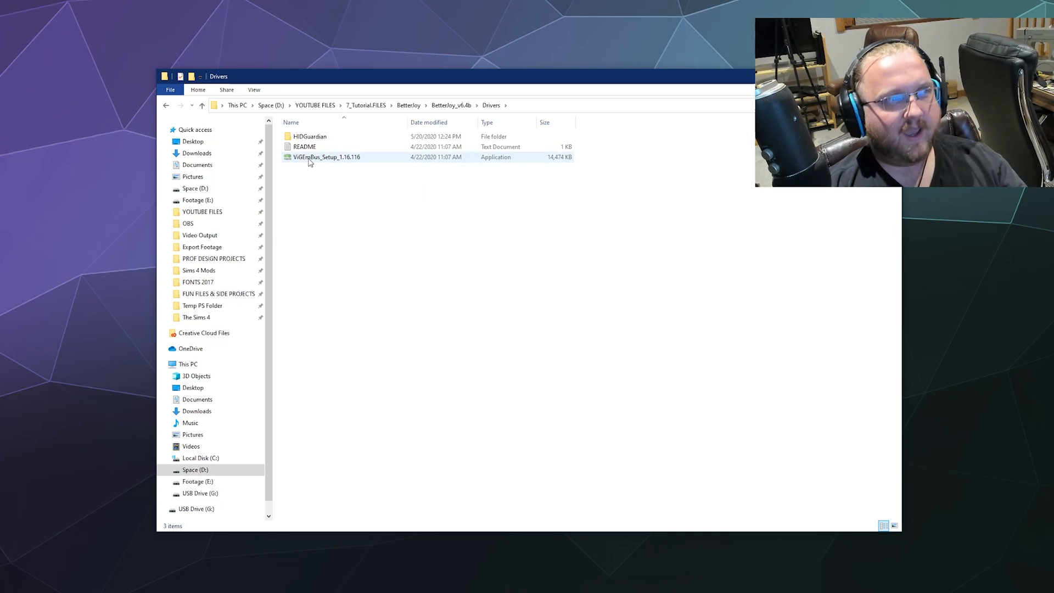
{"action": "left_click", "coordinate": [326, 157]}
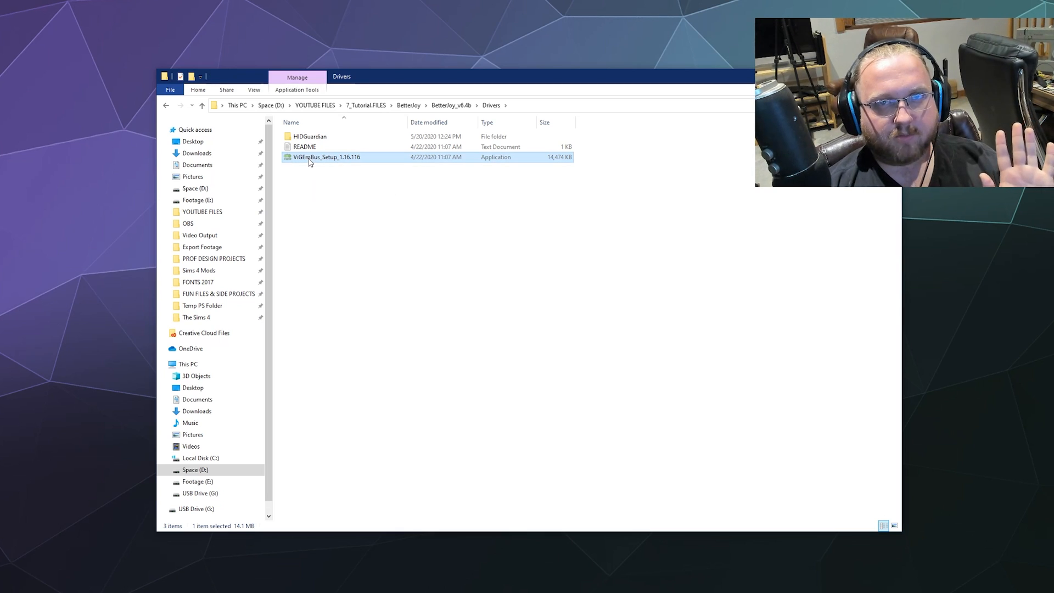
{"action": "mouse_move", "coordinate": [307, 173]}
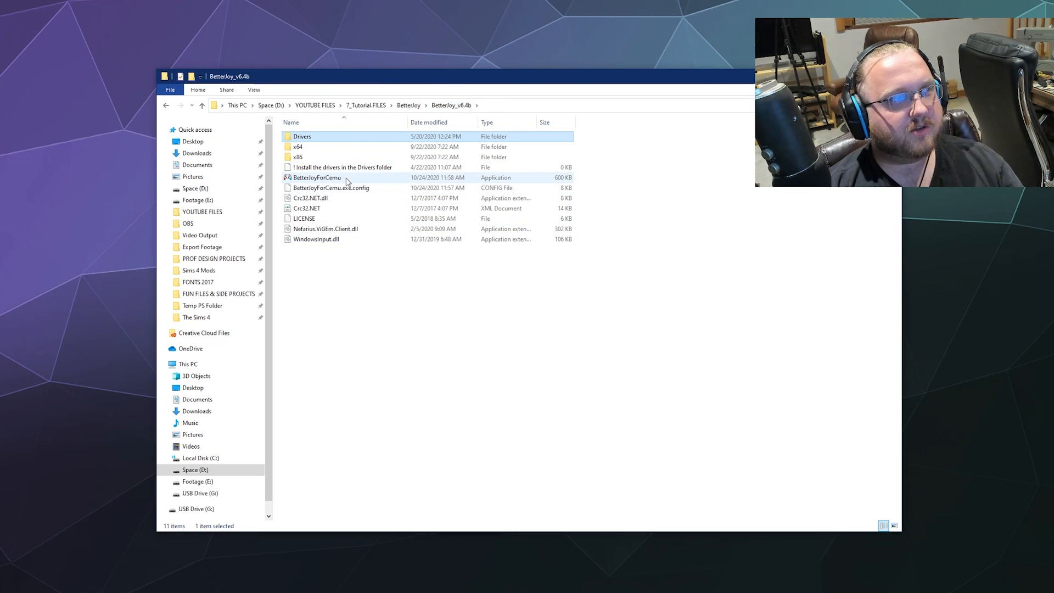
{"action": "double_click", "coordinate": [301, 136]}
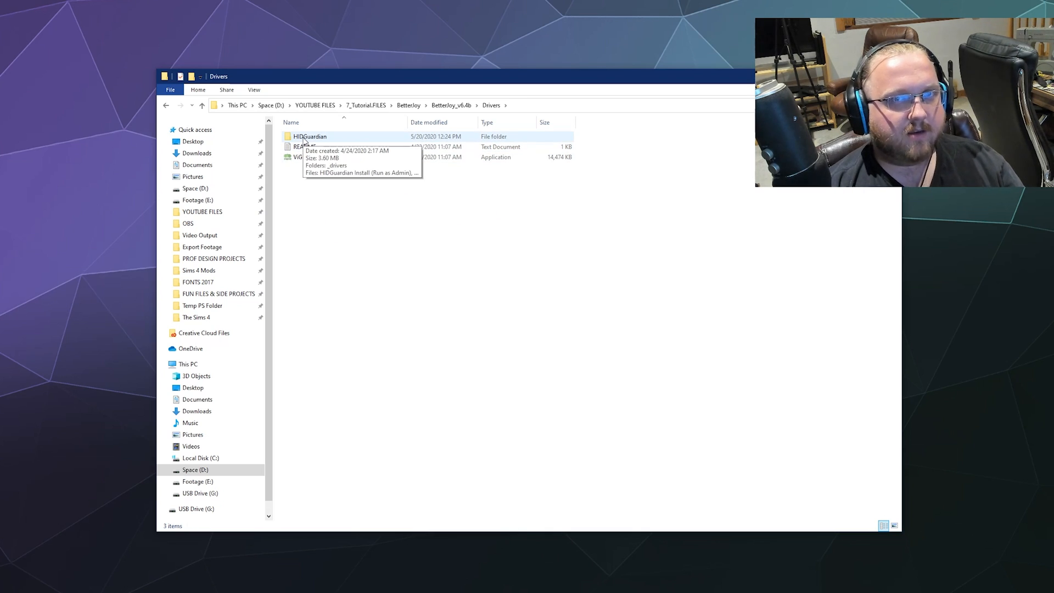
{"action": "mouse_move", "coordinate": [320, 220]}
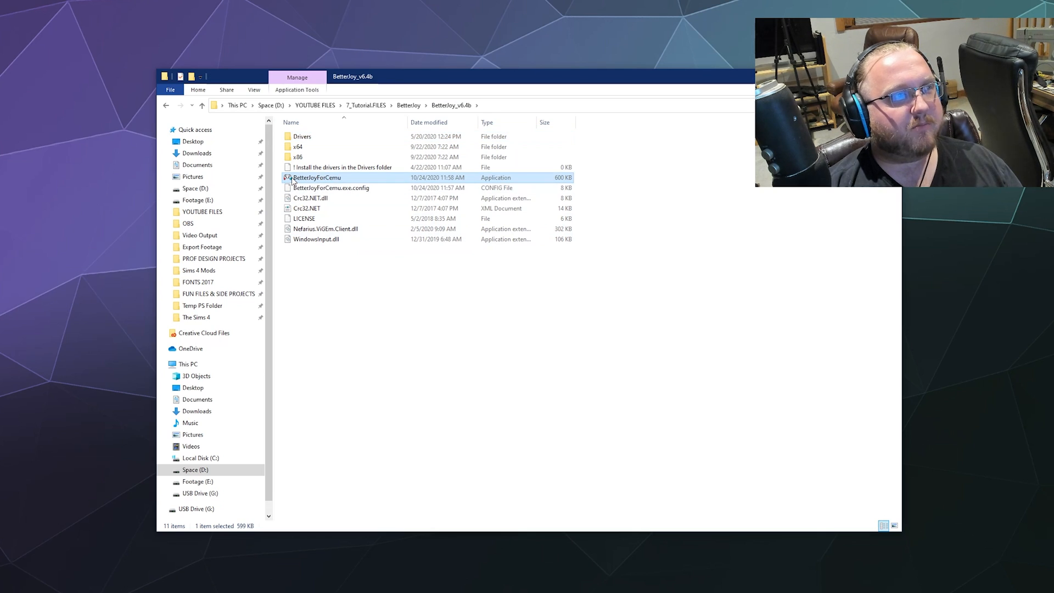
{"action": "mouse_move", "coordinate": [291, 184]}
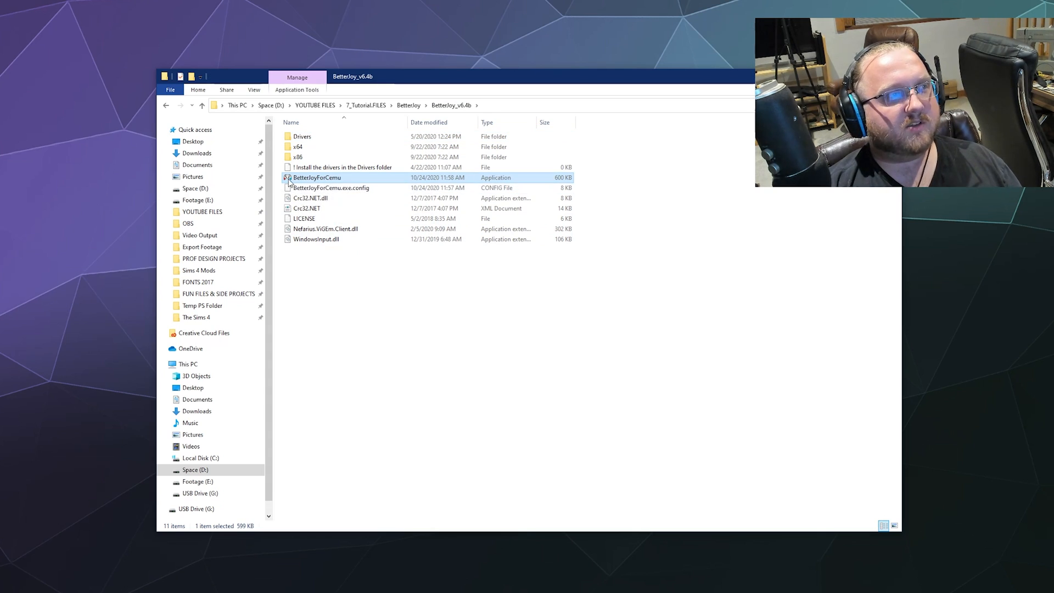
{"action": "mouse_move", "coordinate": [316, 178]}
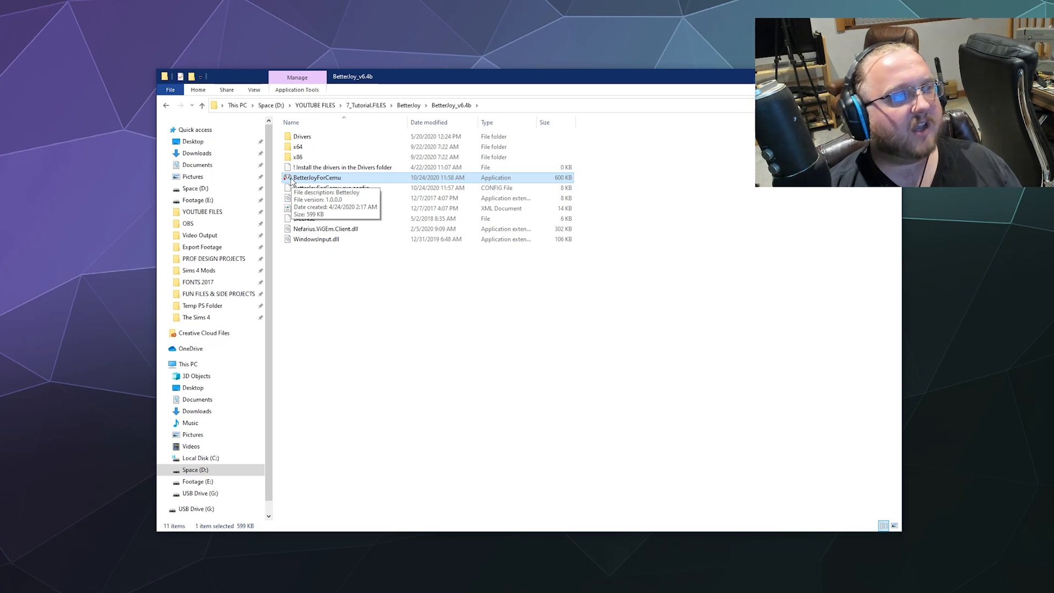
{"action": "mouse_move", "coordinate": [576, 292]}
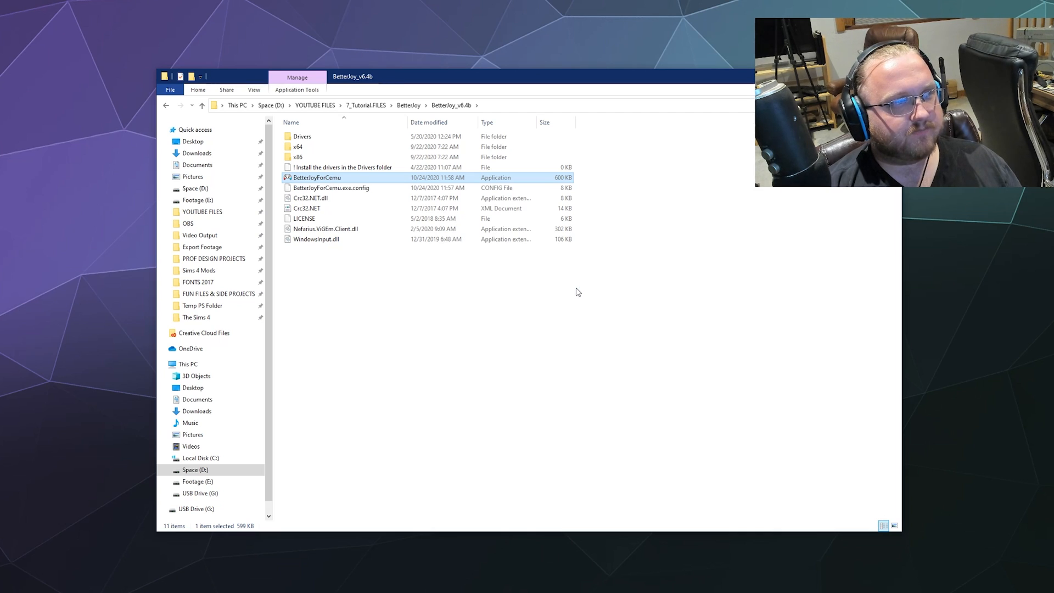
Launch BetterJoyForCemu.exe so BetterJoy shows both Joy-Cons connected.
{"action": "double_click", "coordinate": [317, 178]}
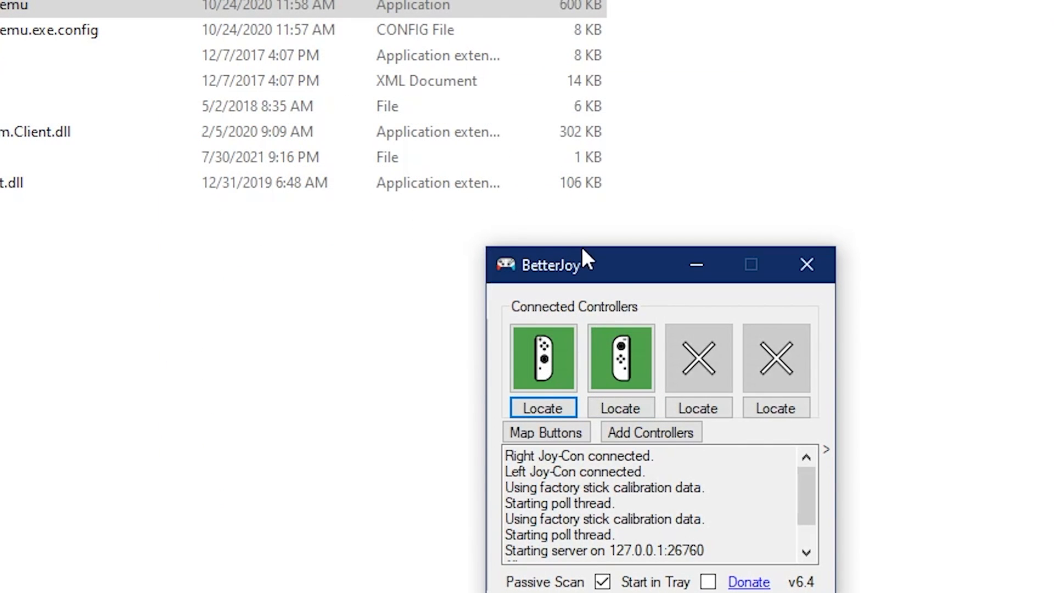
Move the BetterJoy window toward the screen centre and head for Map Buttons.
{"action": "left_click_drag", "start_coordinate": [551, 264], "coordinate": [437, 118]}
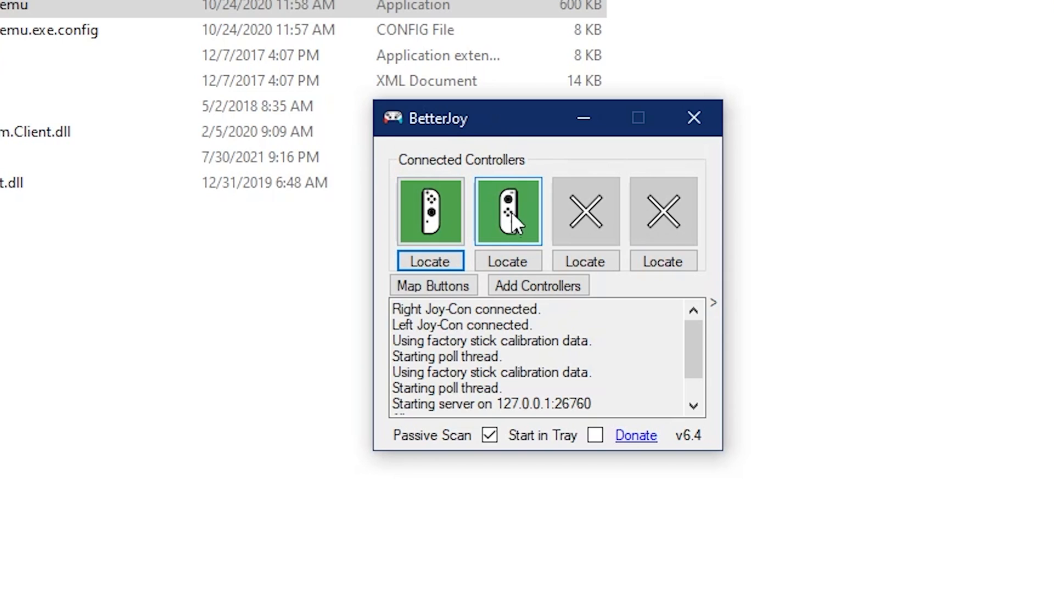
{"action": "mouse_move", "coordinate": [524, 215]}
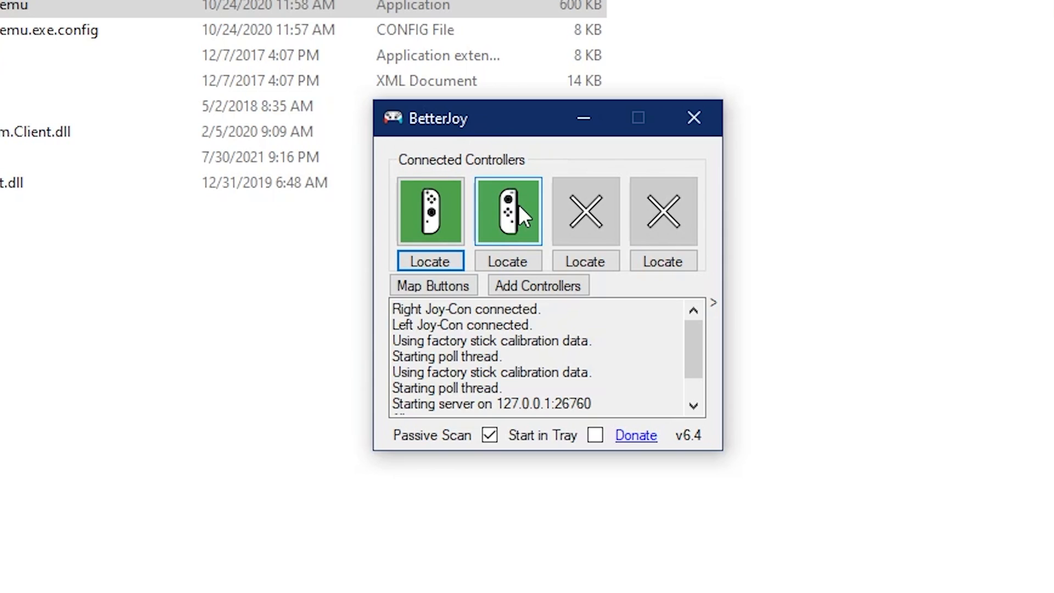
{"action": "mouse_move", "coordinate": [373, 262]}
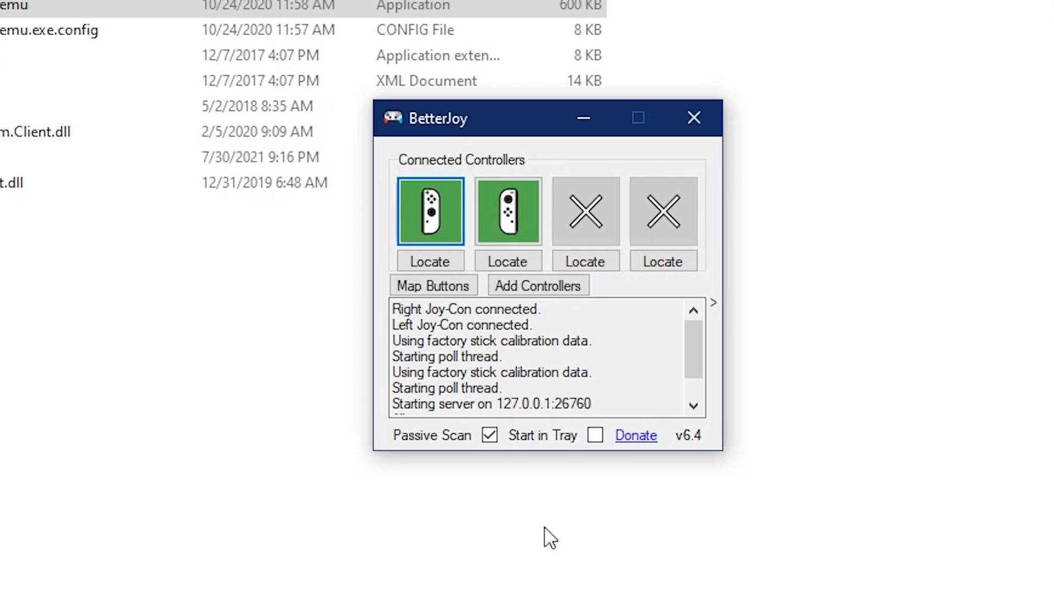
{"action": "left_click", "coordinate": [432, 286]}
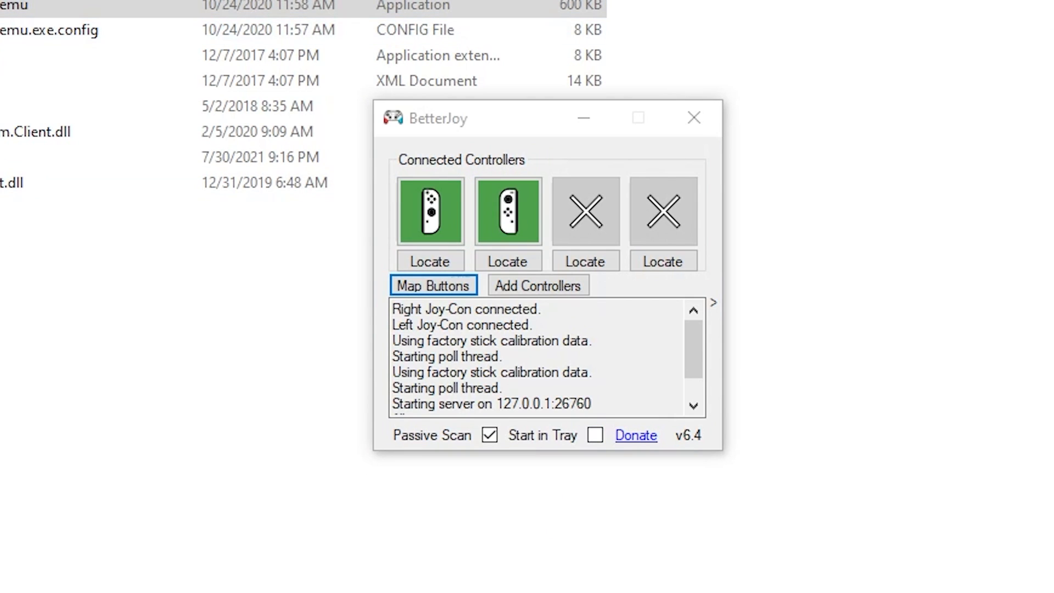
Show the Map Special Buttons dialog and expand the Activate Gyro dropdown.
{"action": "left_click", "coordinate": [433, 285]}
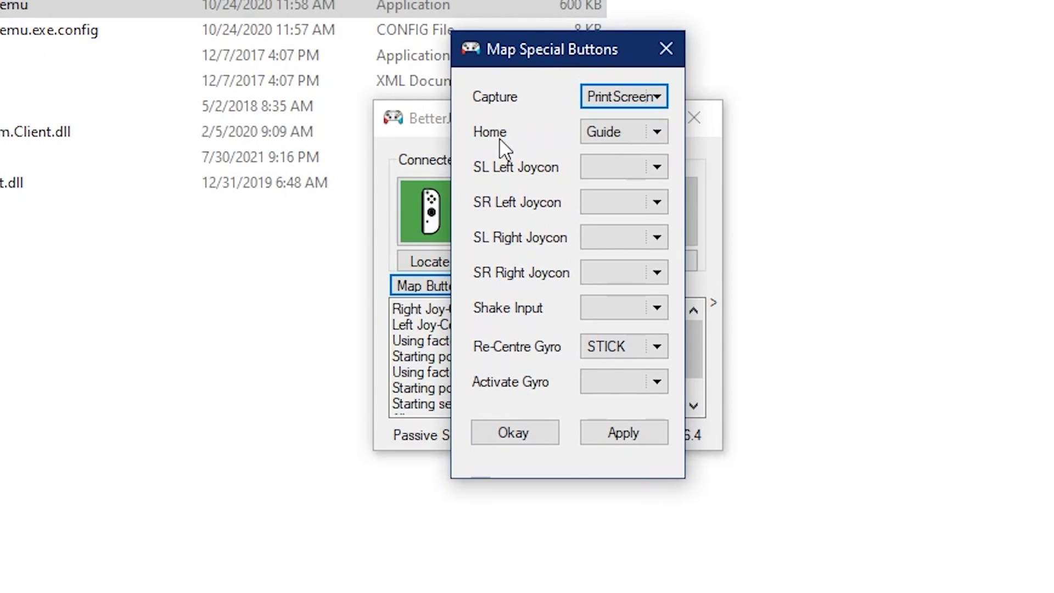
{"action": "left_click", "coordinate": [618, 381]}
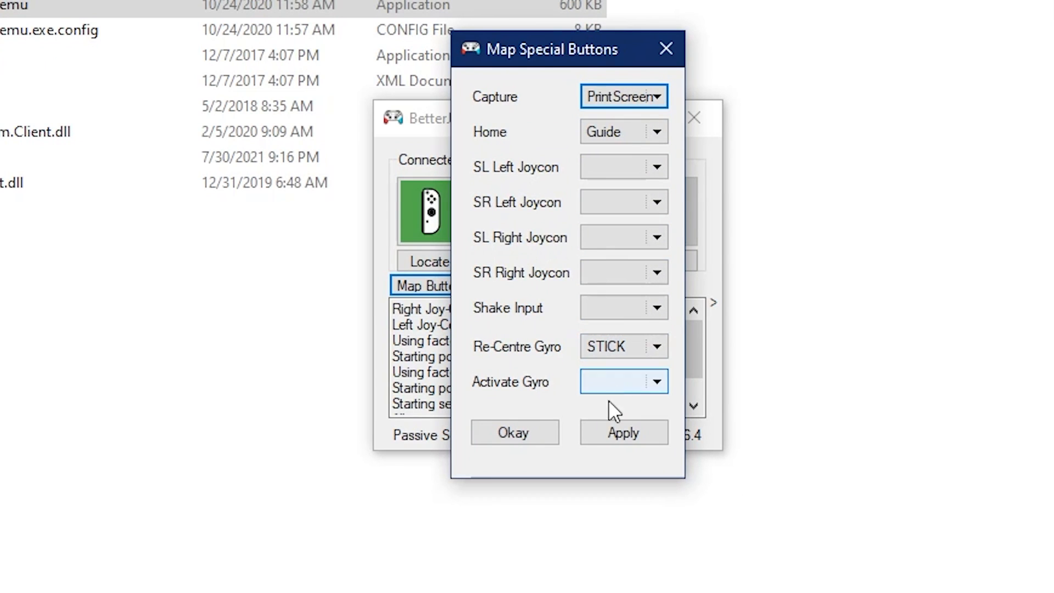